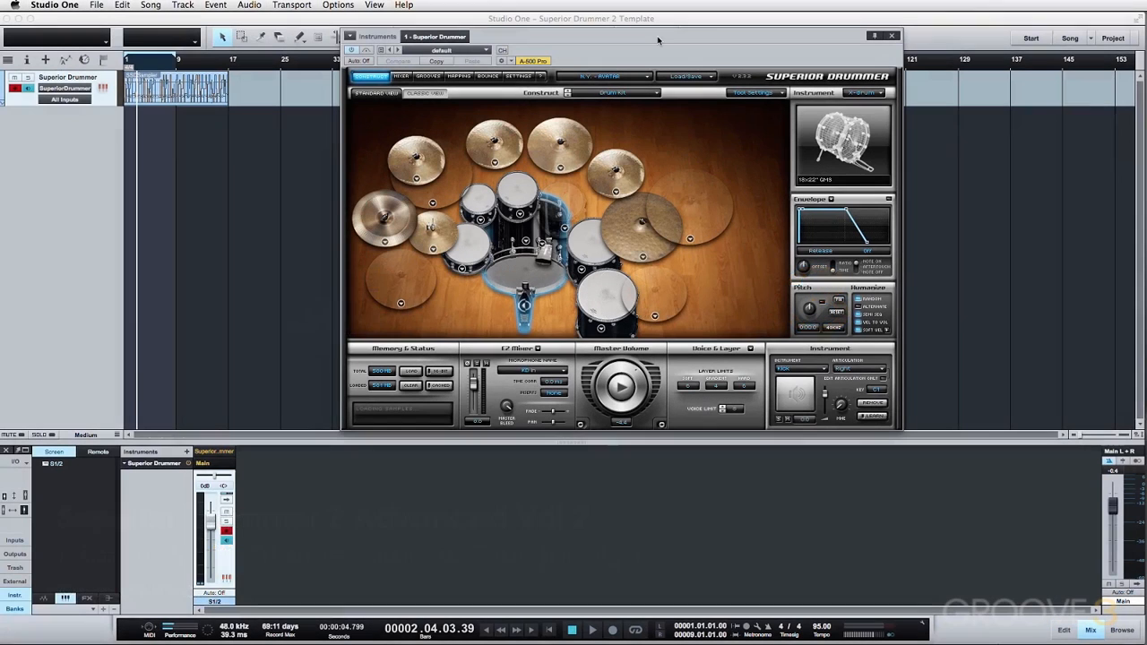
pyautogui.moveTo(574, 128)
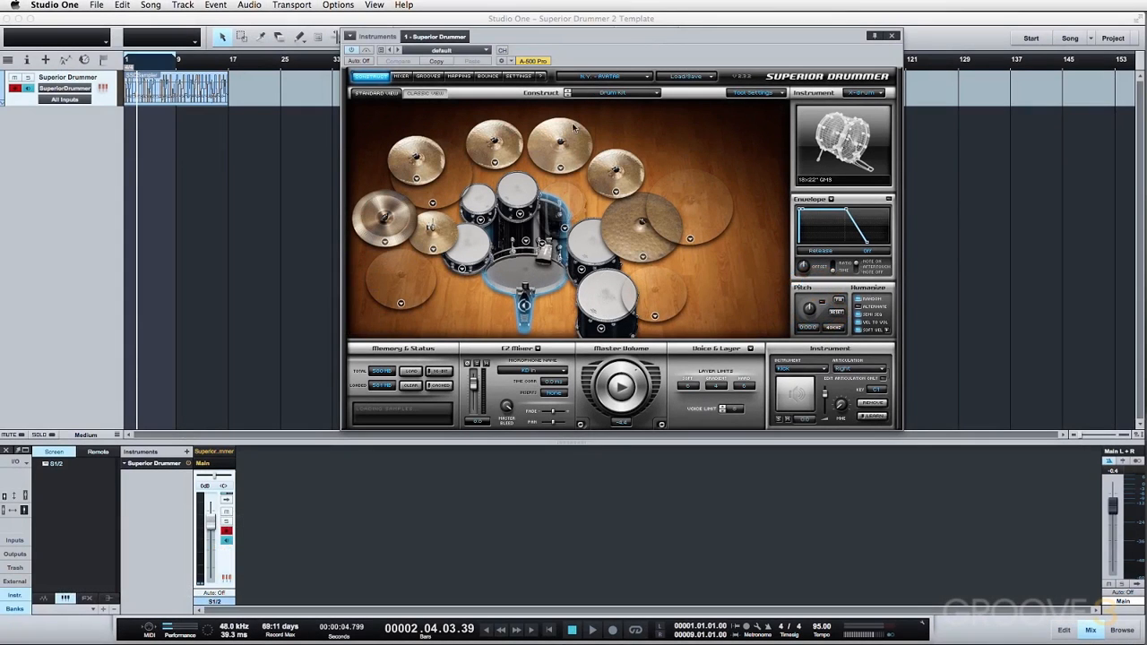
pyautogui.moveTo(599, 30)
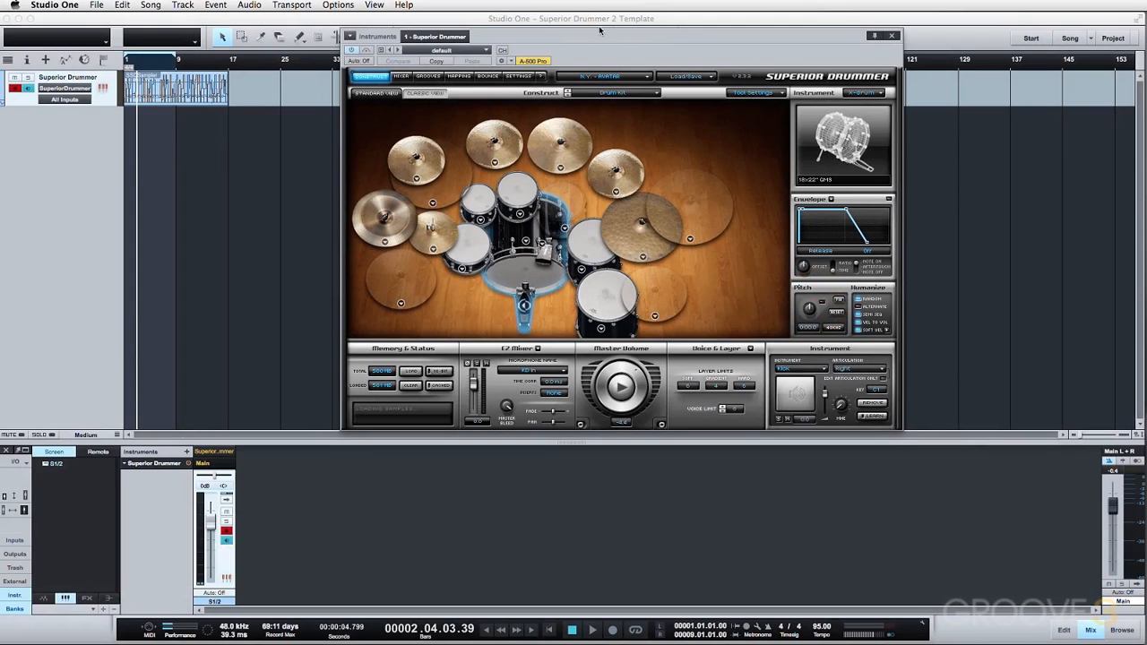
# Switch Superior Drummer from the Construct view to its Mixer page.
pyautogui.click(401, 67)
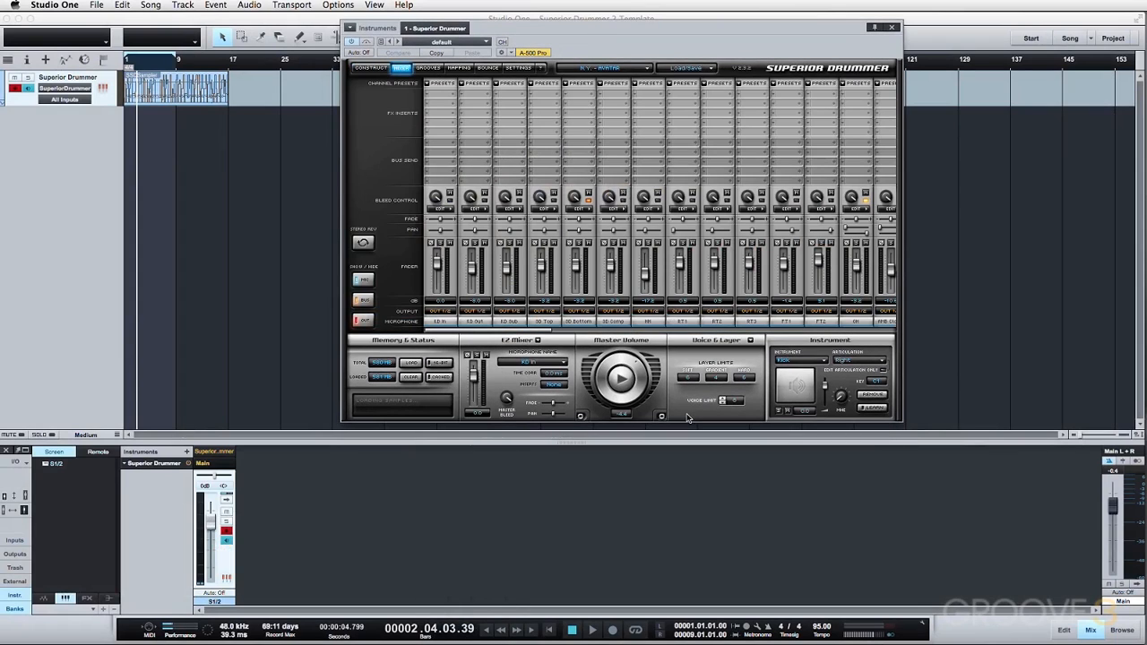
pyautogui.moveTo(448, 136)
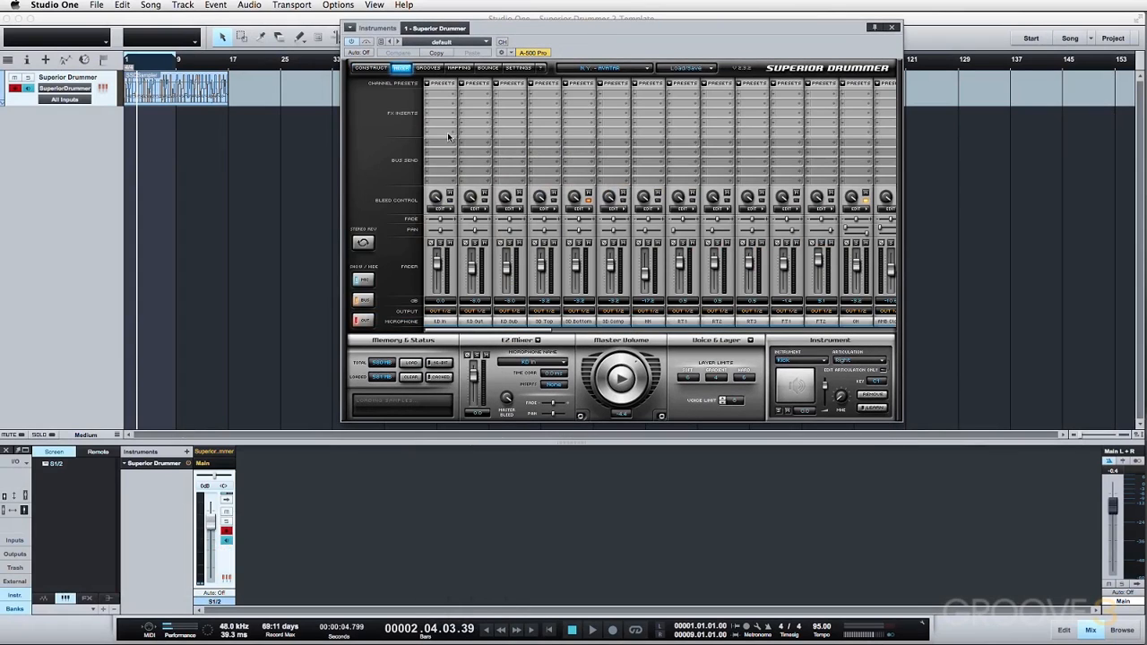
pyautogui.moveTo(516, 286)
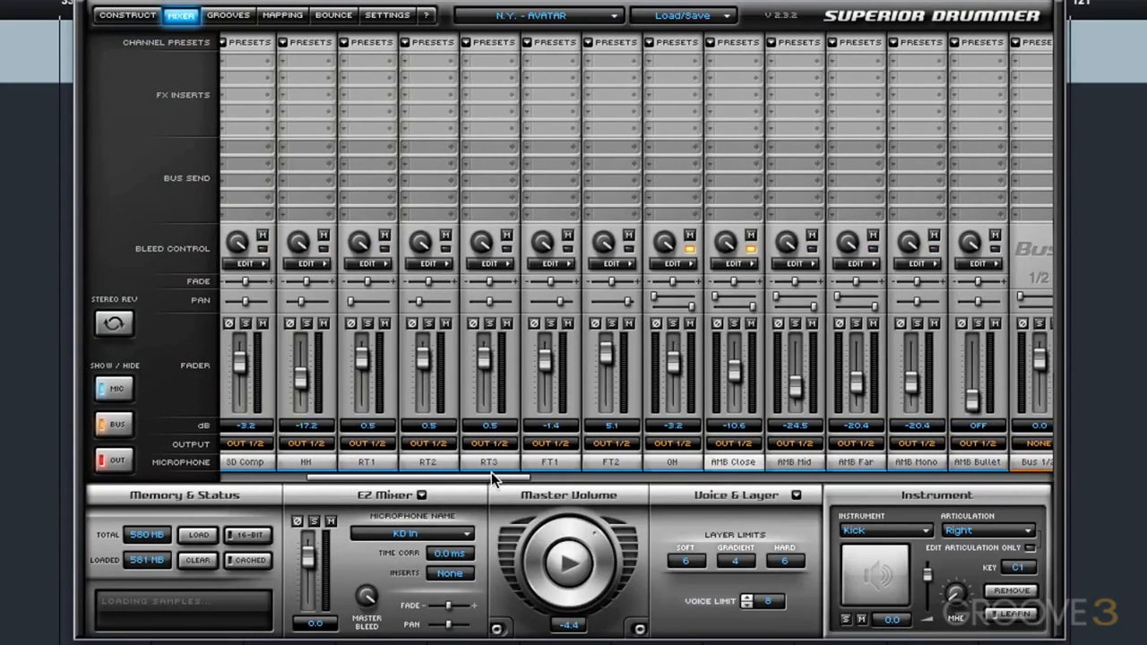
pyautogui.moveTo(636, 446)
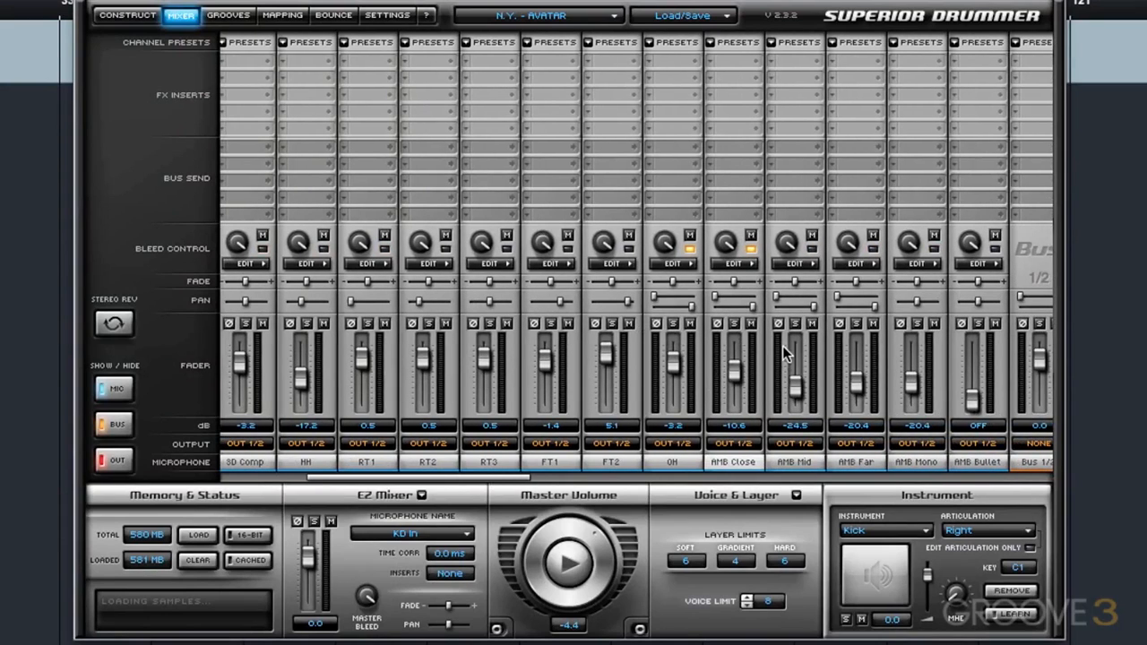
pyautogui.moveTo(681, 422)
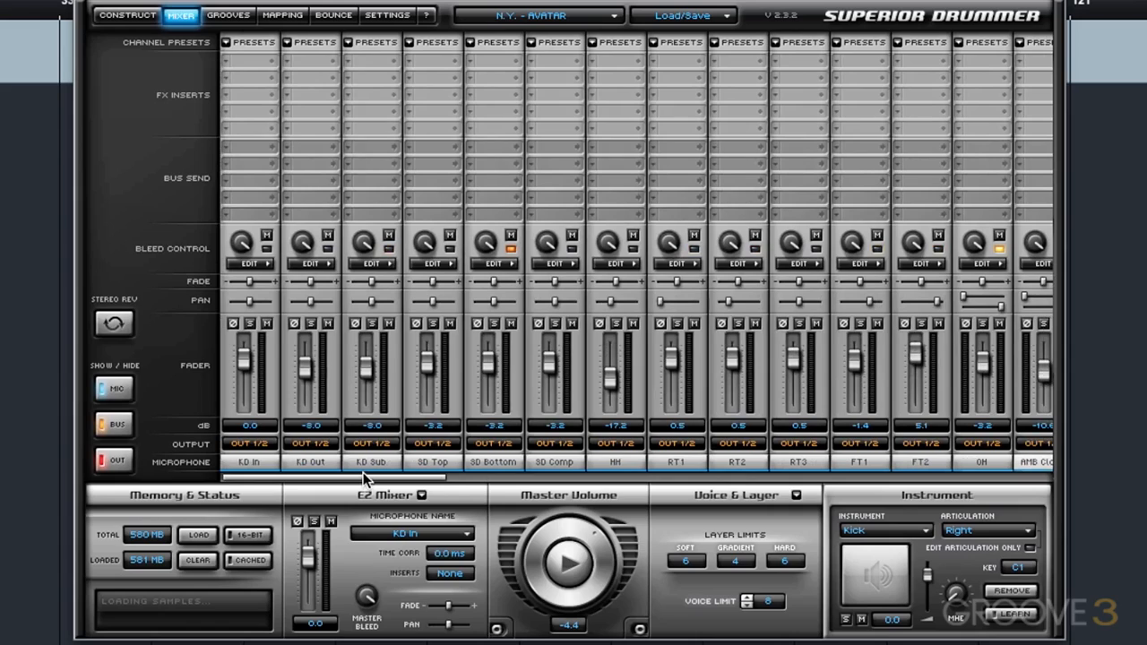
pyautogui.moveTo(425, 483)
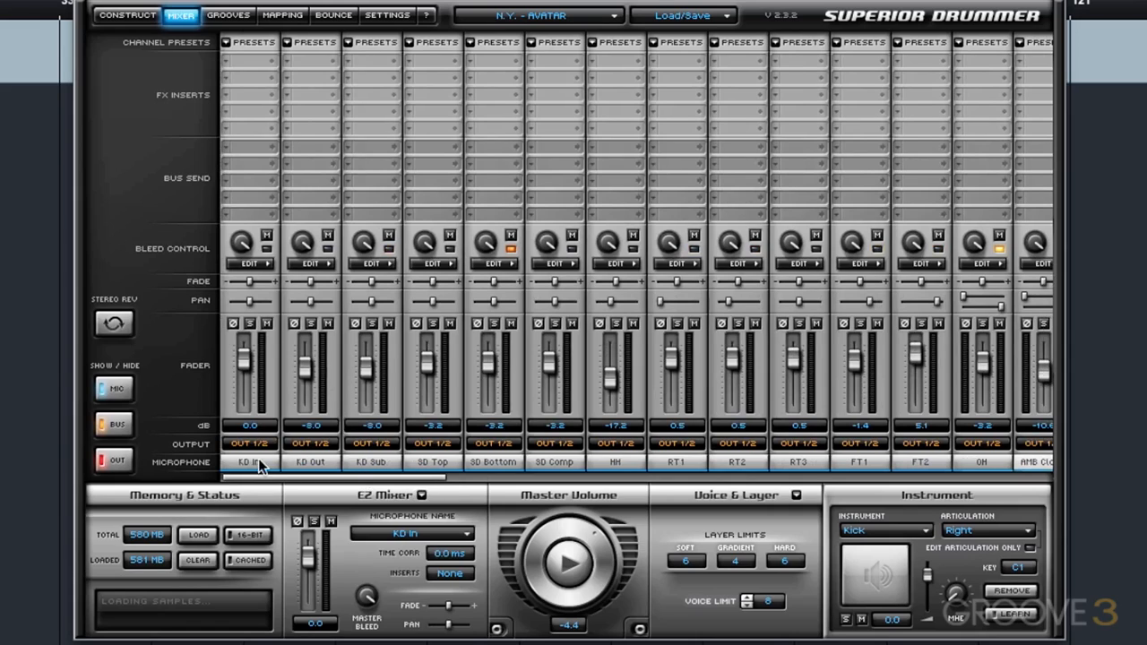
pyautogui.moveTo(249, 443)
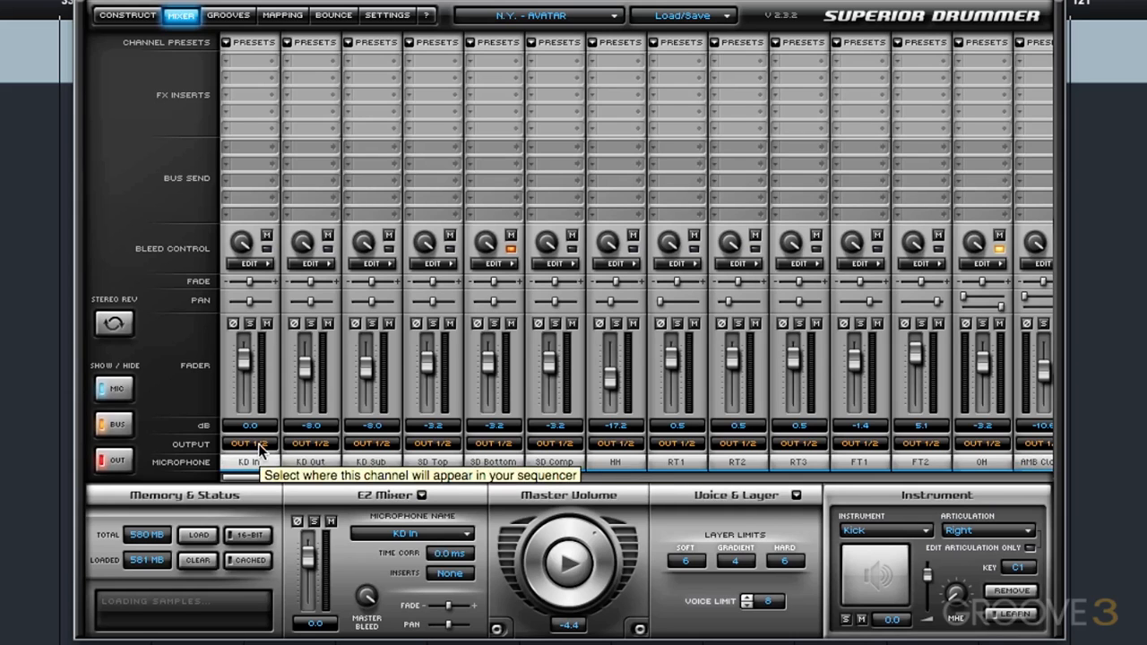
# Route the KD Out channel to Out 3/4 and give SD Comp its own output.
pyautogui.click(249, 443)
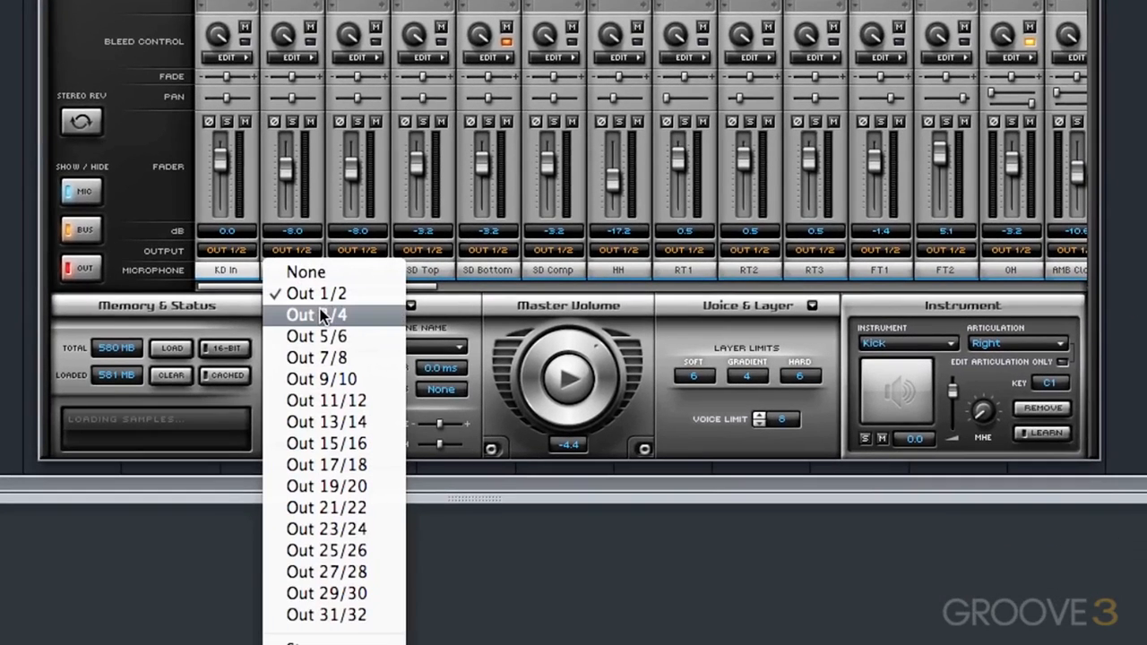
pyautogui.click(315, 314)
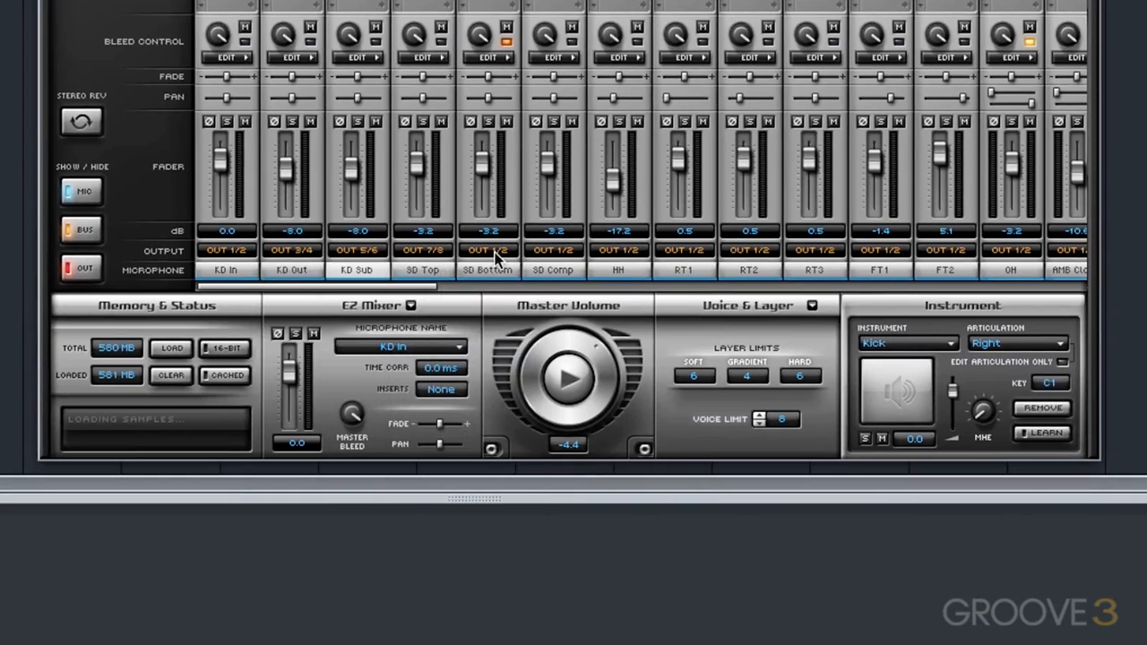
pyautogui.hscroll(3)
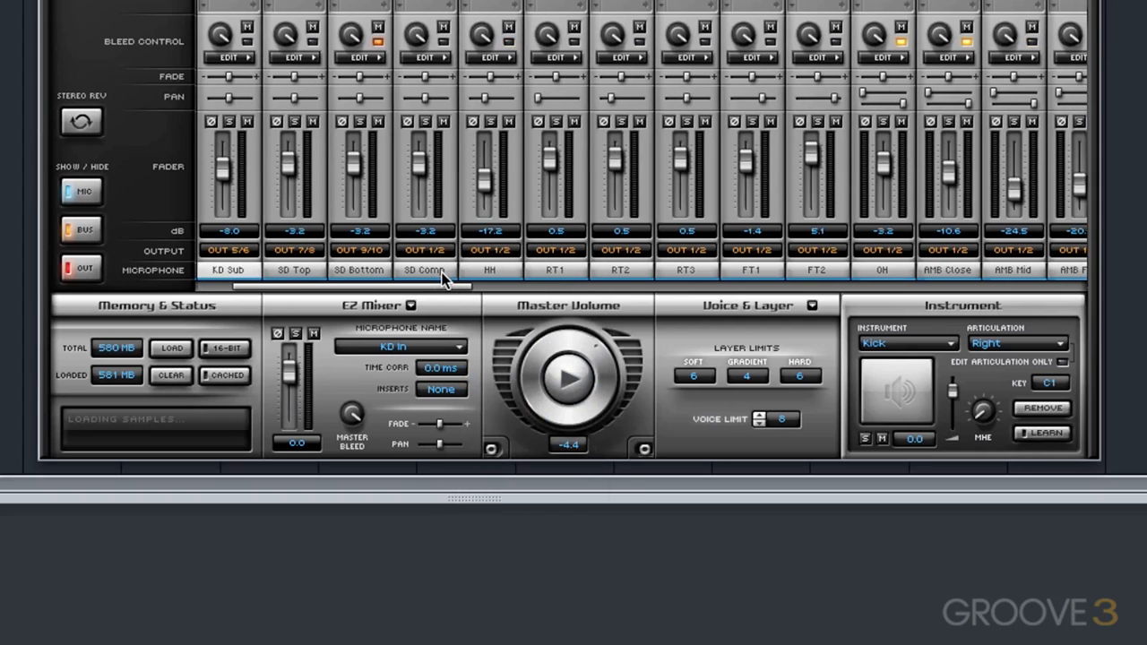
pyautogui.click(423, 250)
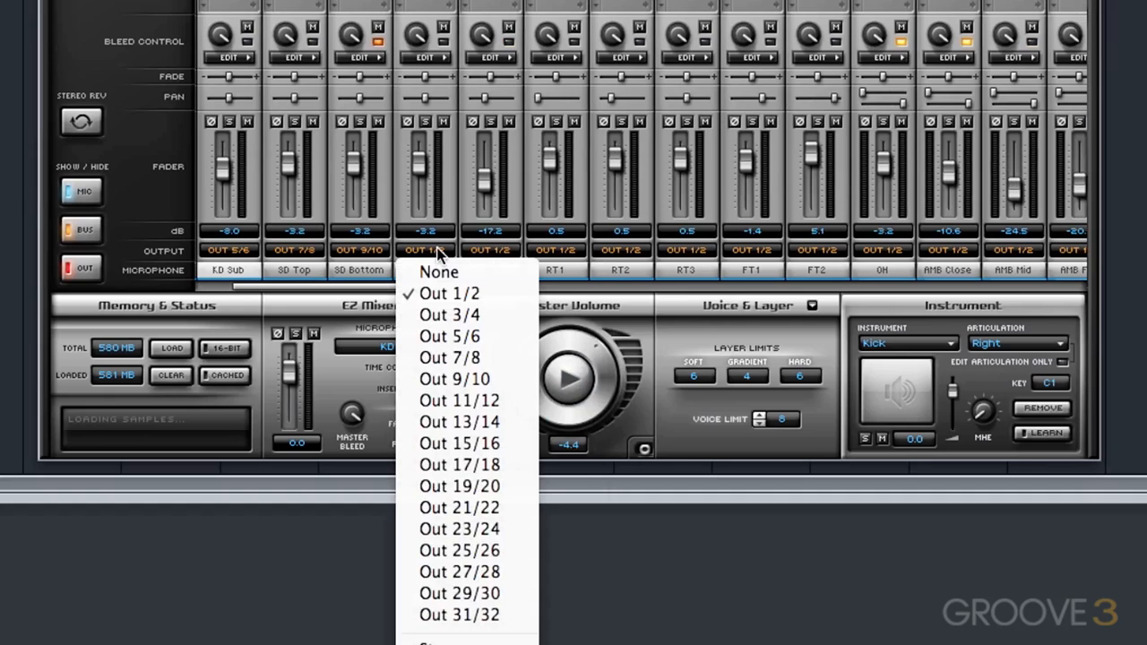
pyautogui.click(425, 251)
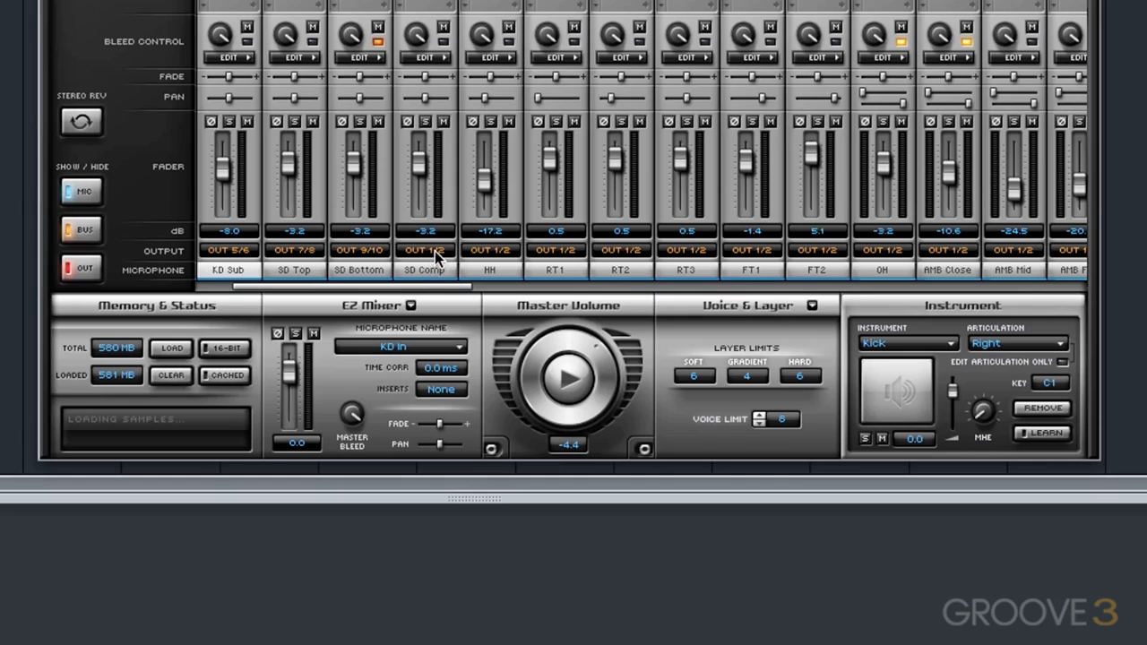
pyautogui.moveTo(468, 274)
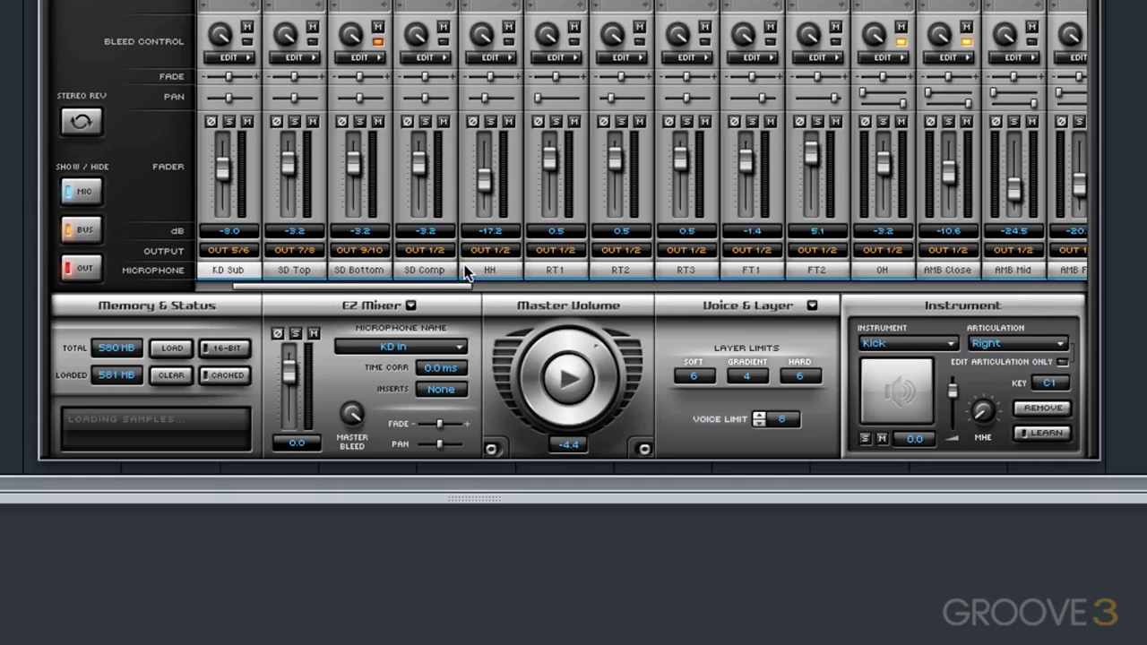
# Assign HH, RT3 (Out 17/18), OH (Out 23/24) and AMB Close (Out 25/26) separate outputs.
pyautogui.click(425, 250)
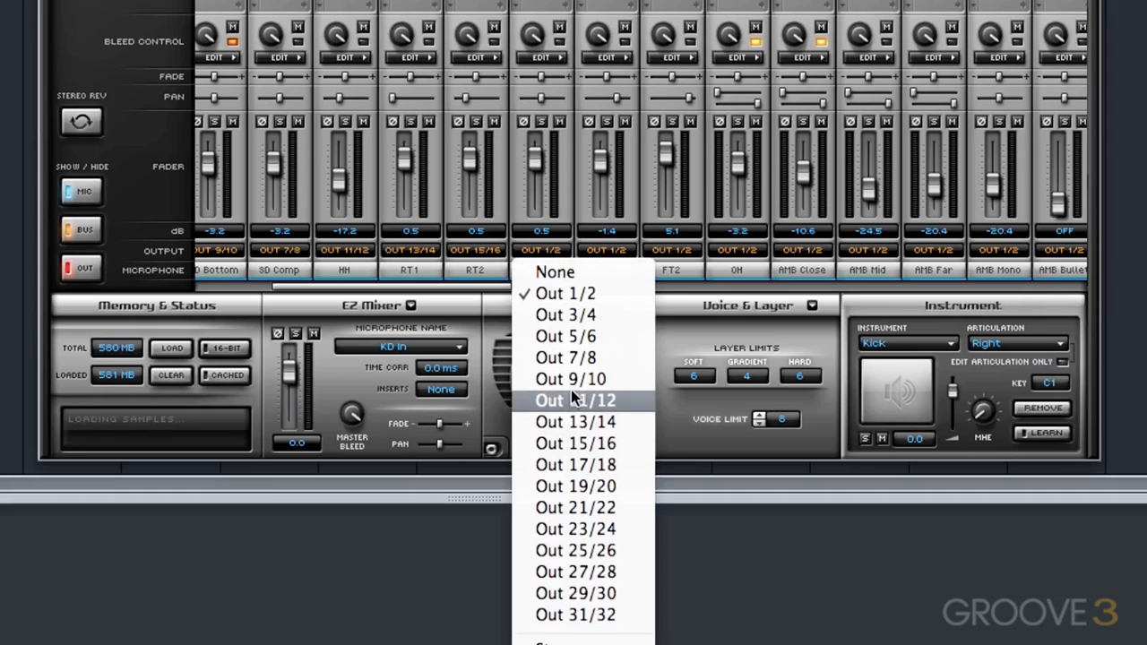
pyautogui.moveTo(574, 464)
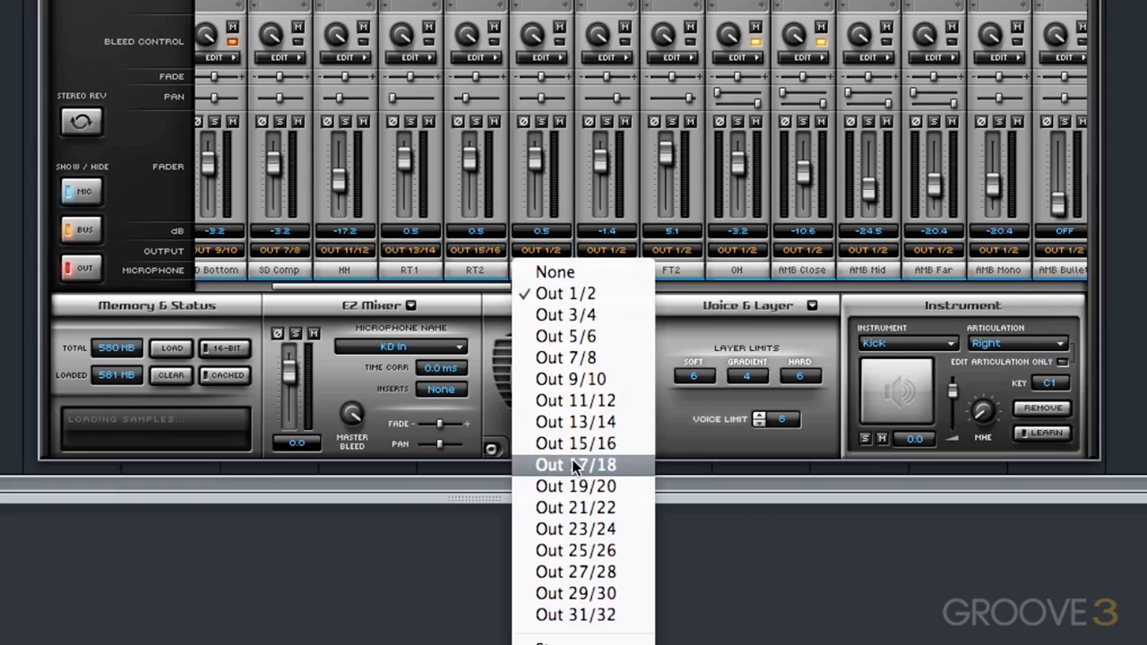
pyautogui.click(574, 464)
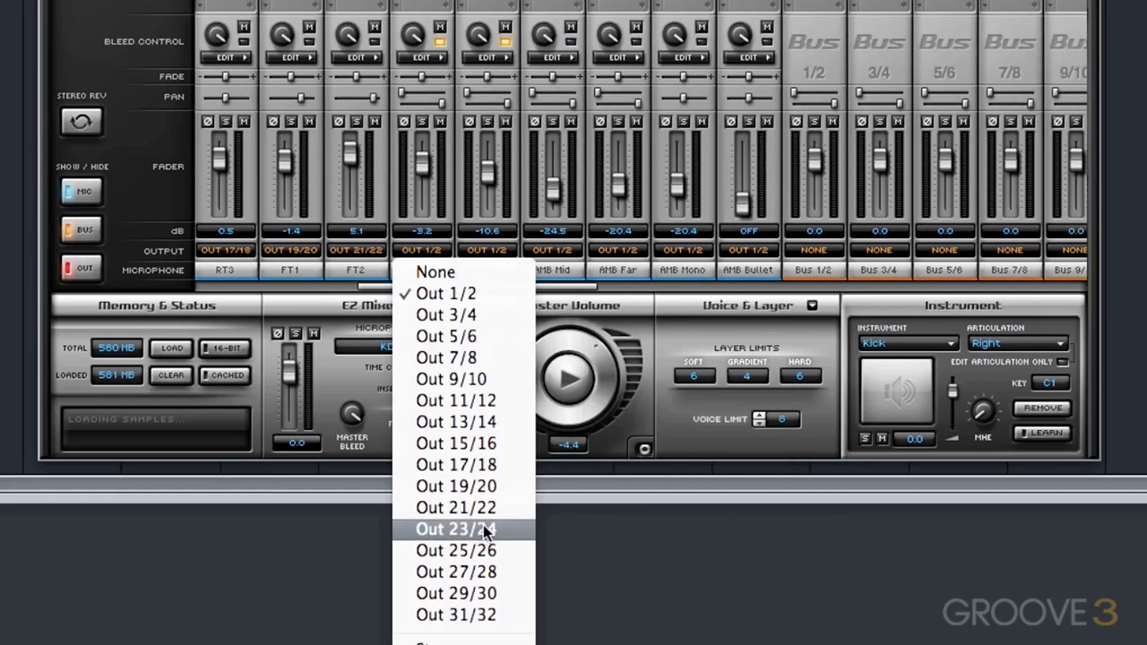
pyautogui.click(456, 528)
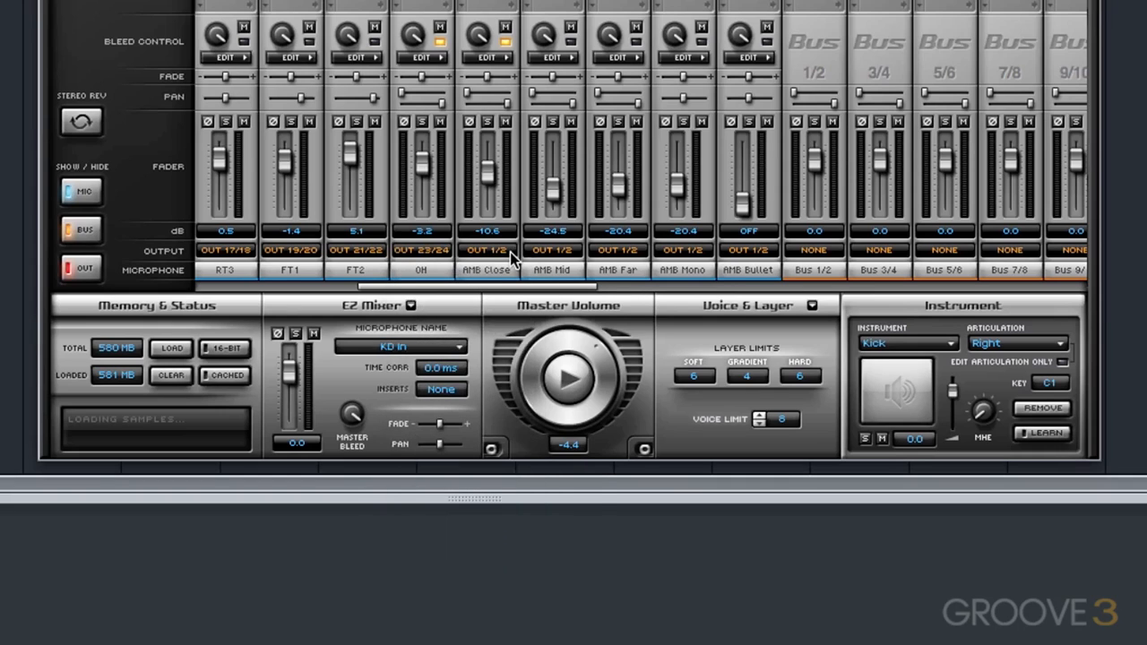
pyautogui.click(486, 249)
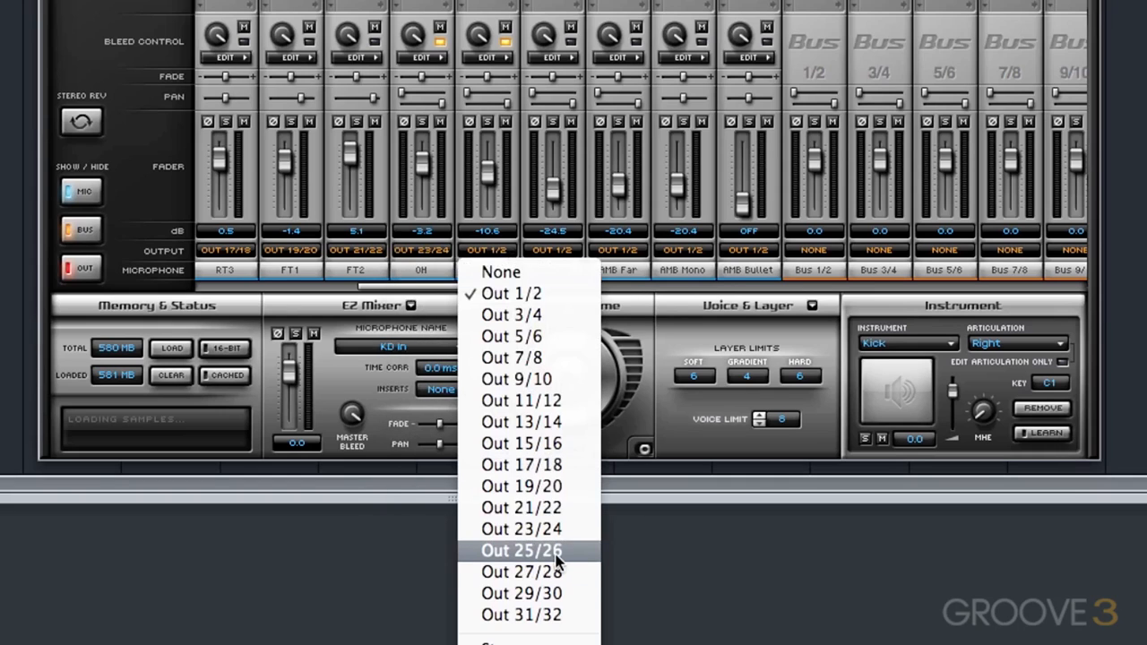
pyautogui.click(521, 550)
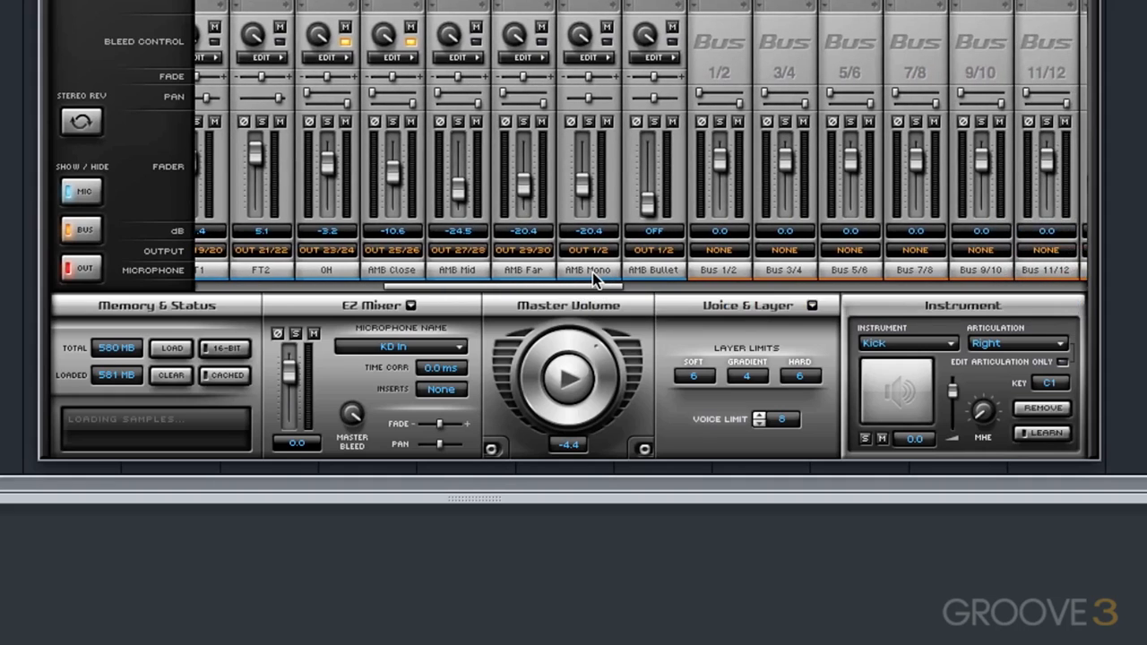
pyautogui.moveTo(596, 277)
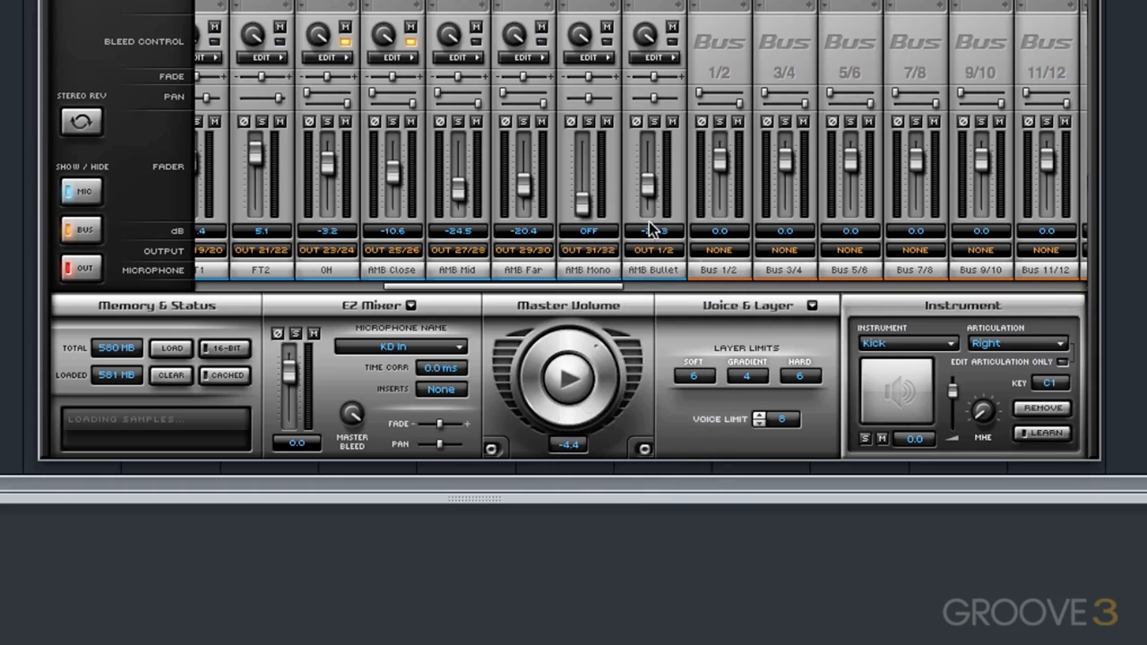
pyautogui.click(653, 250)
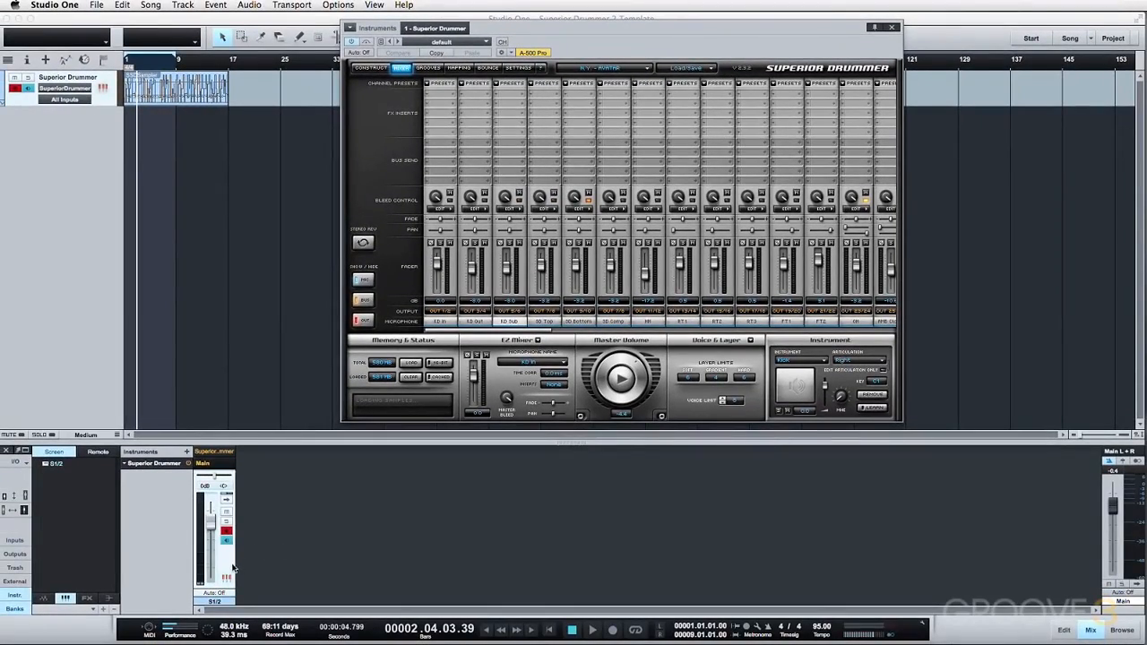
# Expand the instrument's outputs into named console channels, Kick In through Bullet.
pyautogui.click(503, 42)
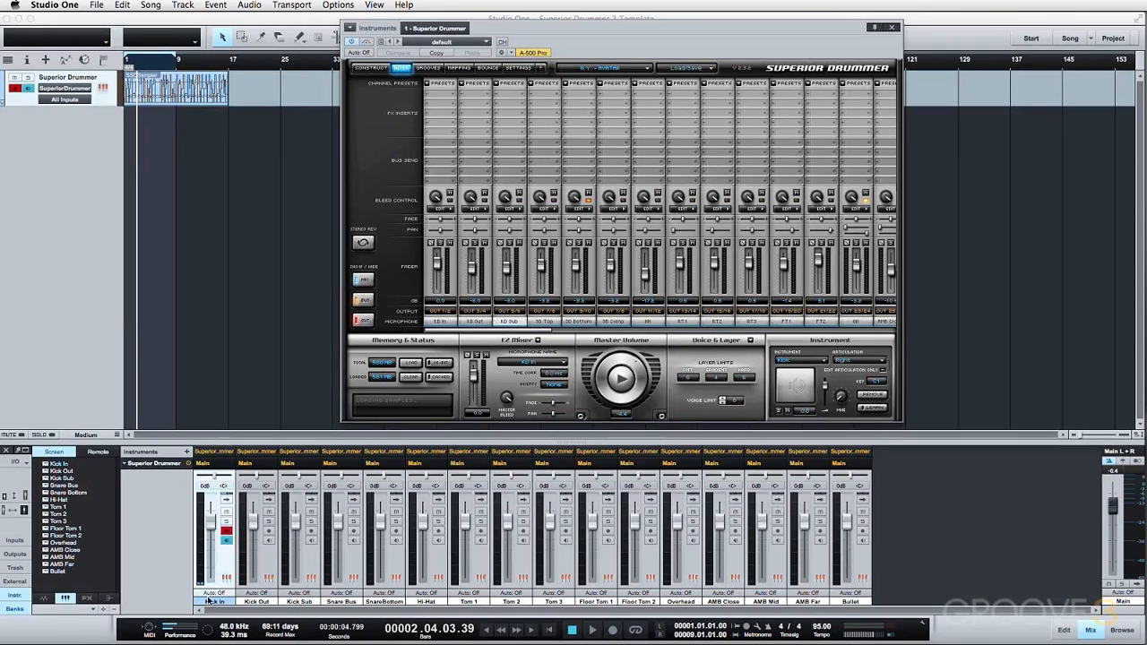
pyautogui.moveTo(860, 557)
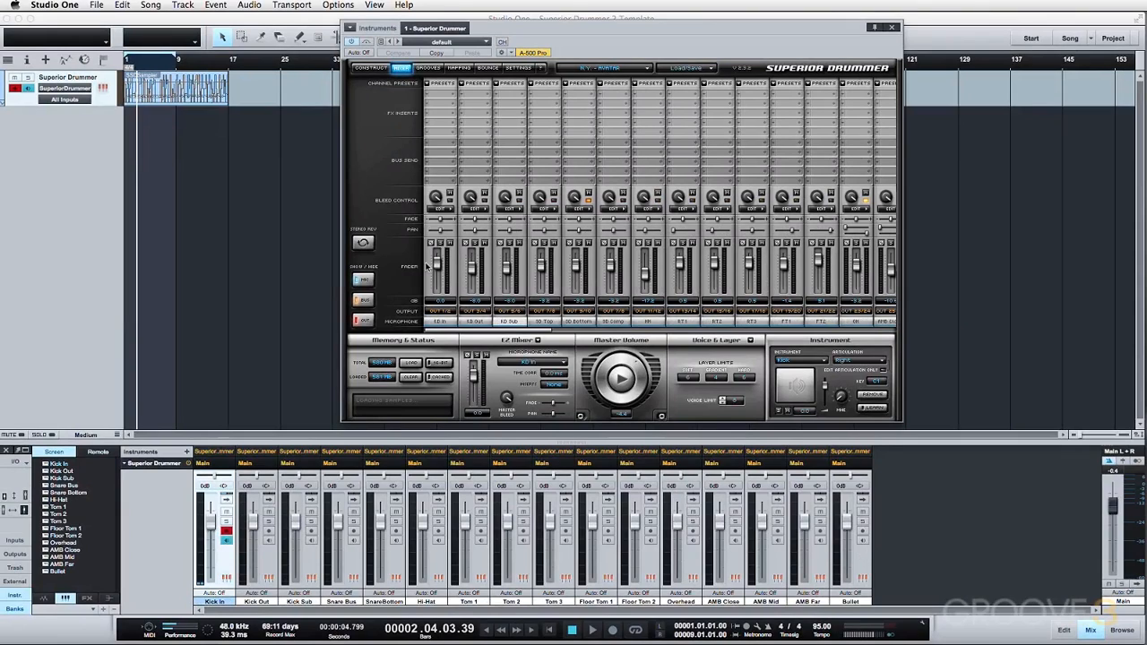
pyautogui.click(440, 311)
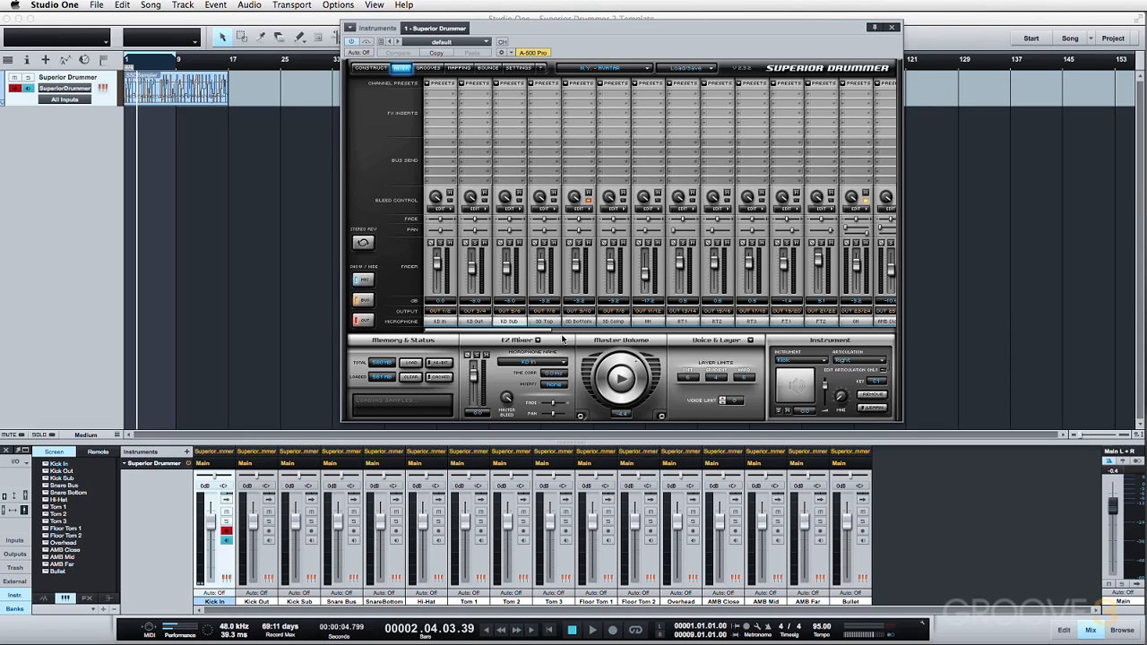
pyautogui.moveTo(363, 517)
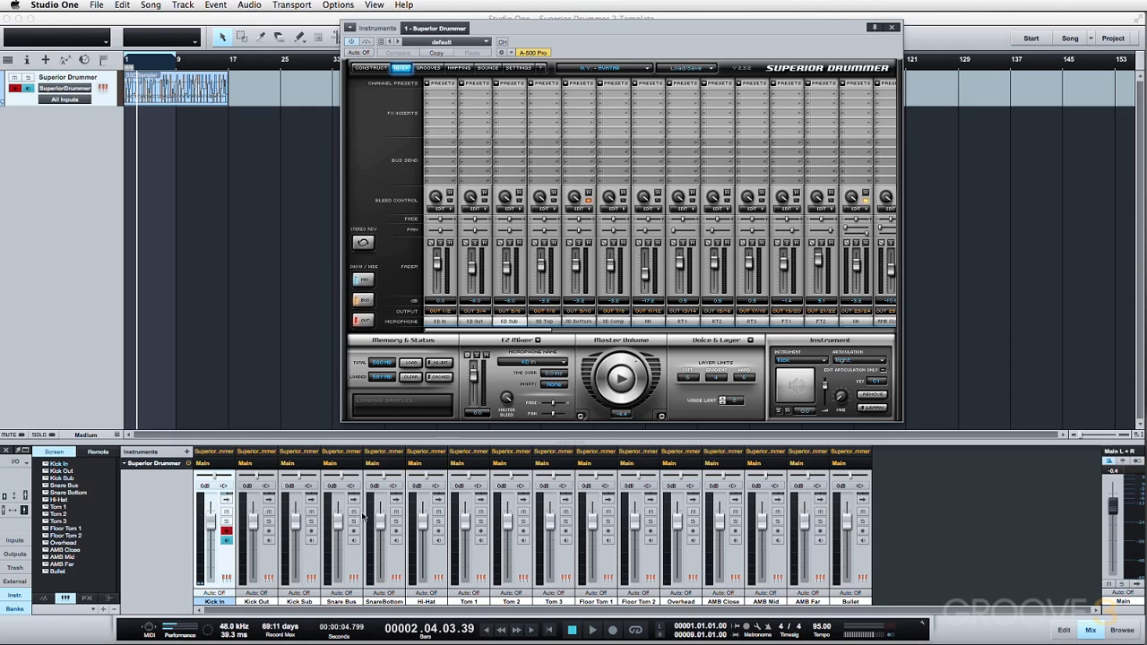
pyautogui.moveTo(294, 569)
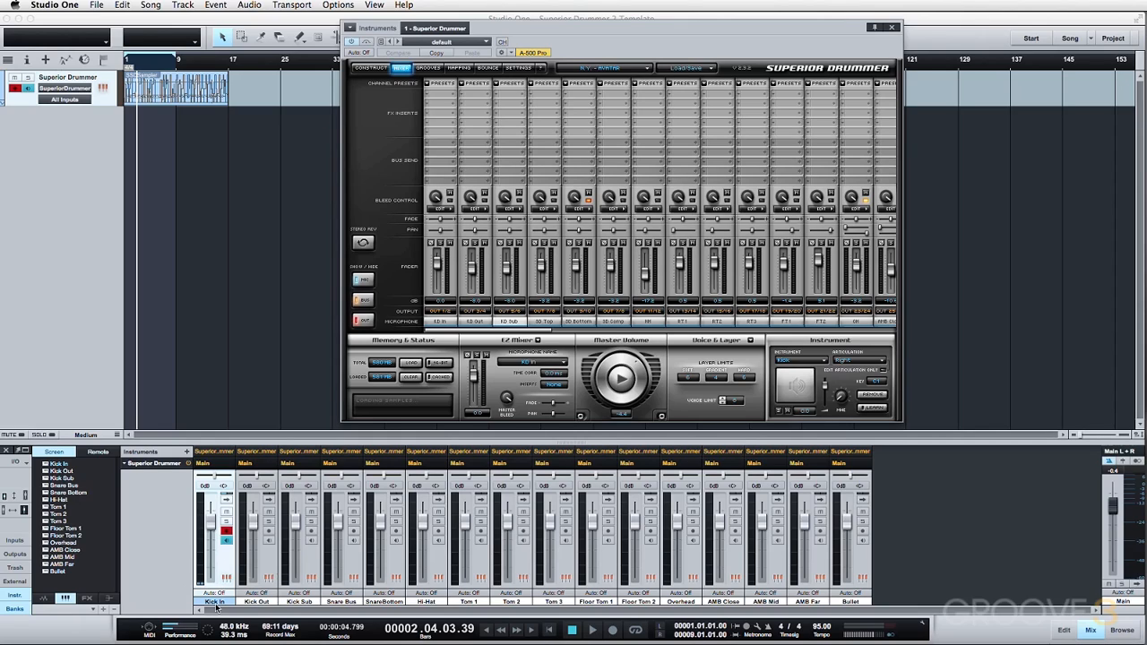
pyautogui.moveTo(251, 609)
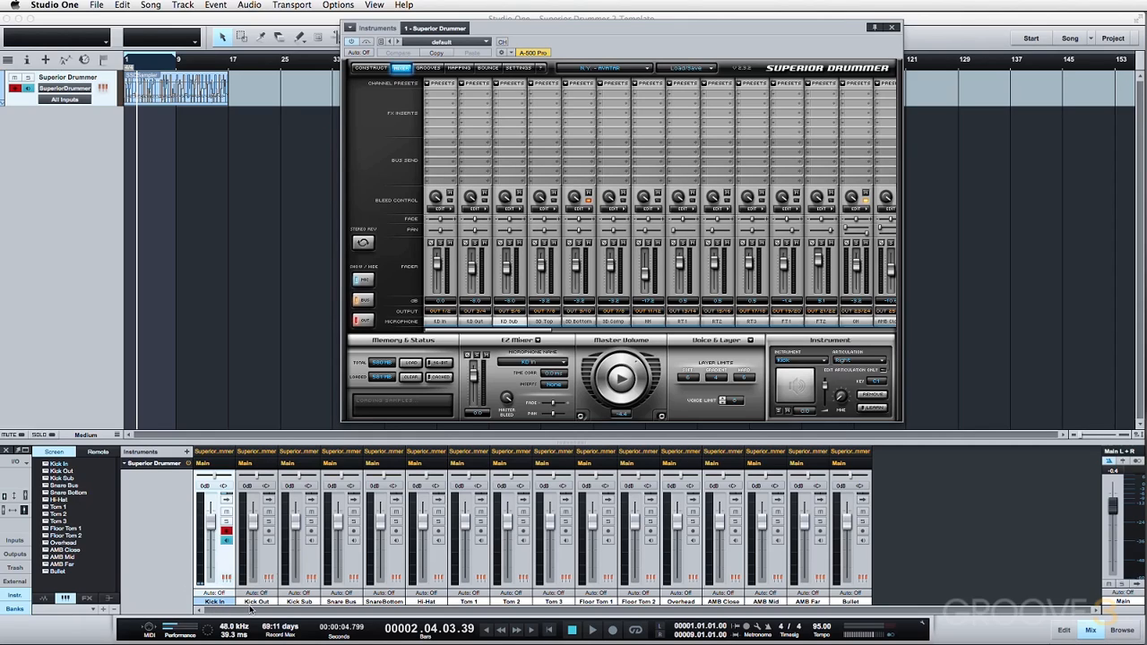
pyautogui.moveTo(642, 530)
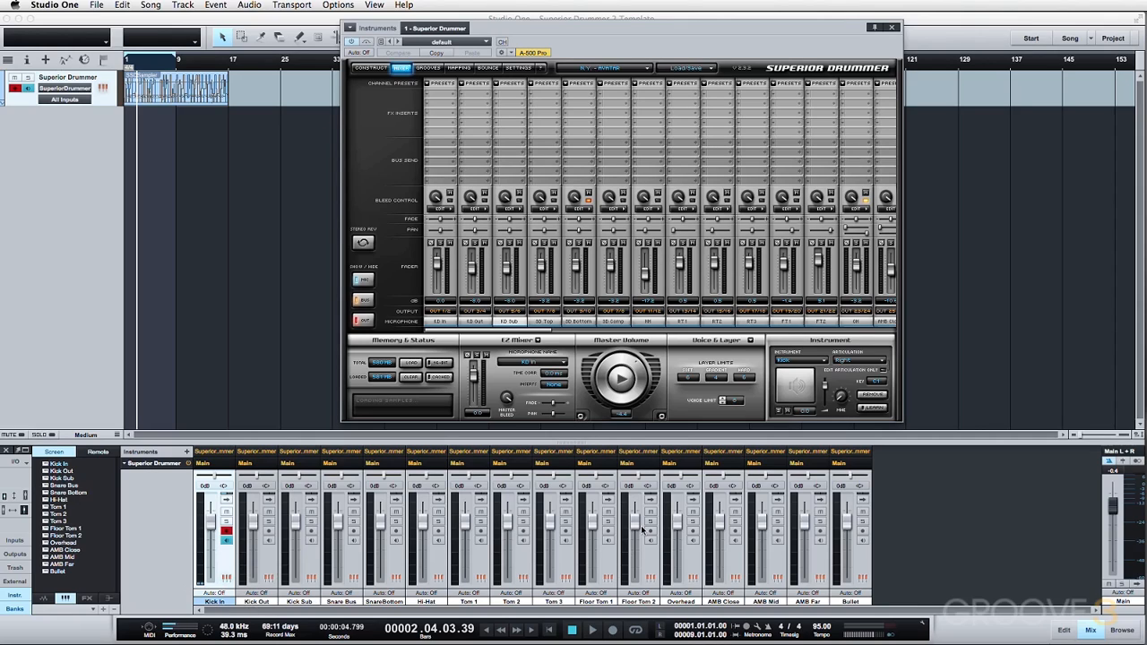
pyautogui.moveTo(631, 513)
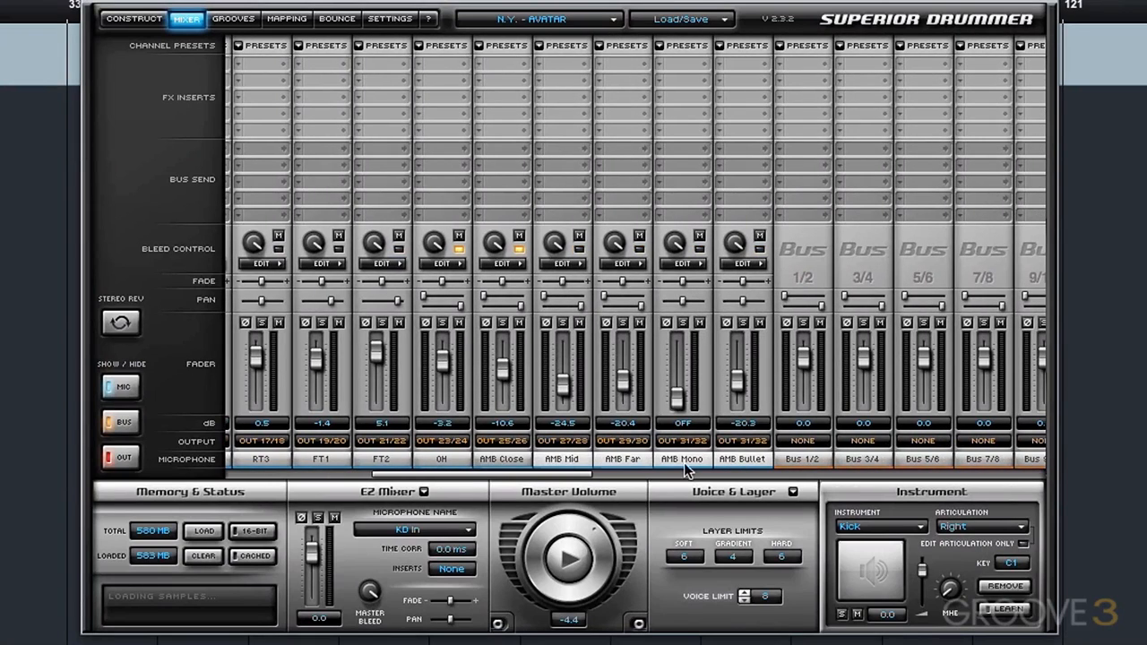
# Open AMB Mid's bleed settings and enable bleed from all drums.
pyautogui.click(561, 264)
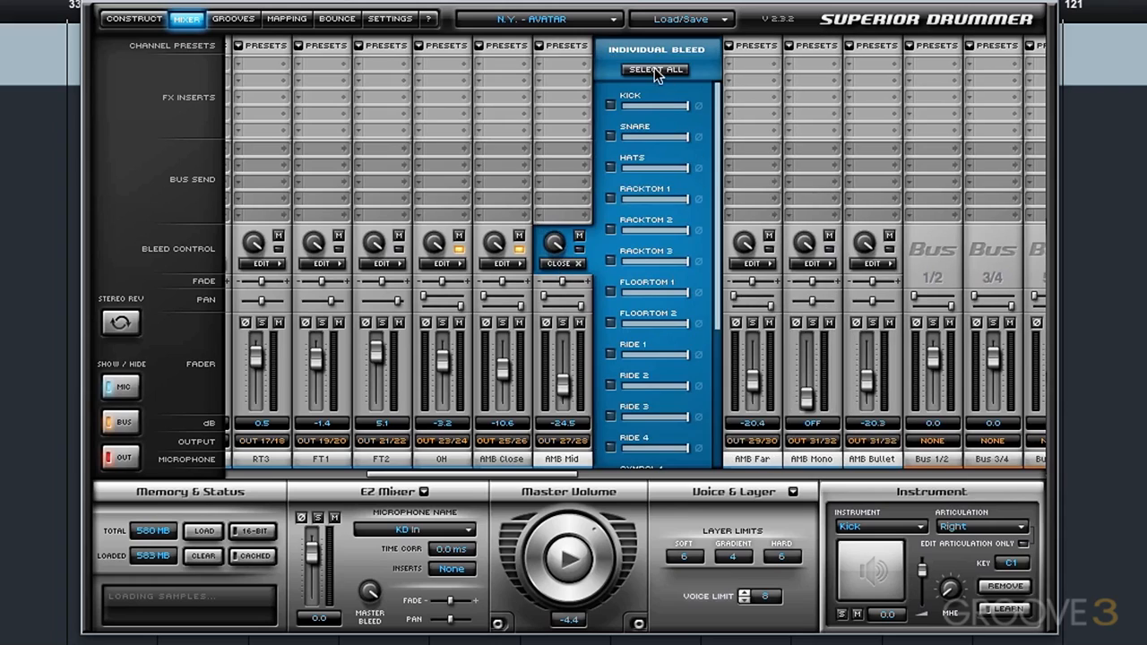
pyautogui.click(562, 264)
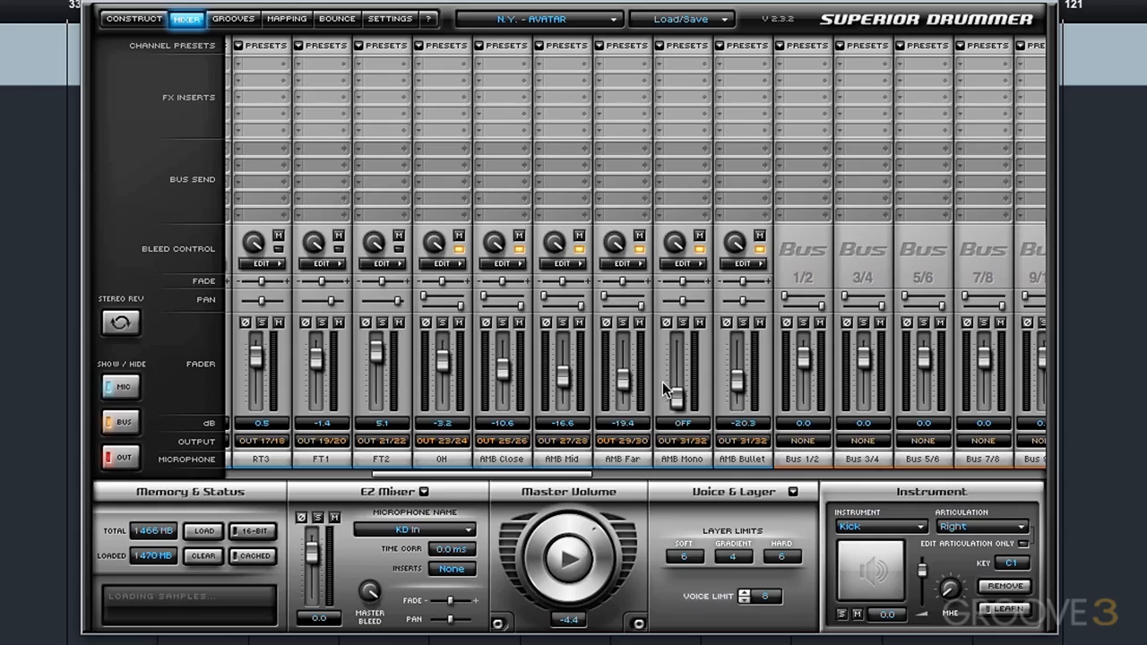
pyautogui.moveTo(537, 475)
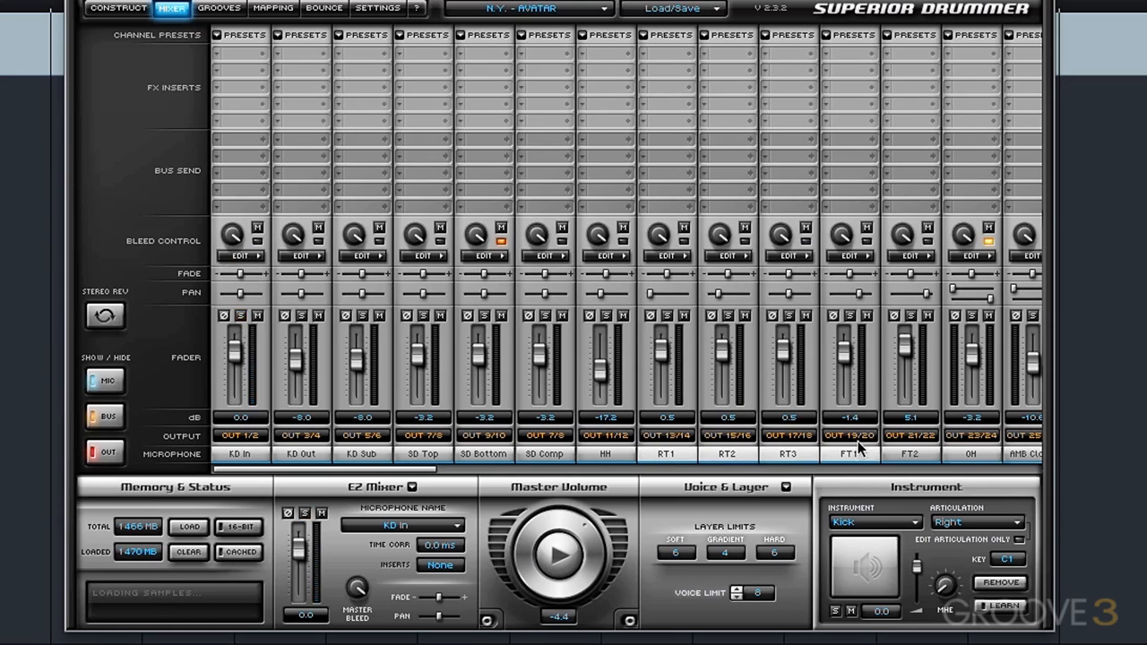
# Switch to the drum kit view and audition the floor tom.
pyautogui.click(117, 8)
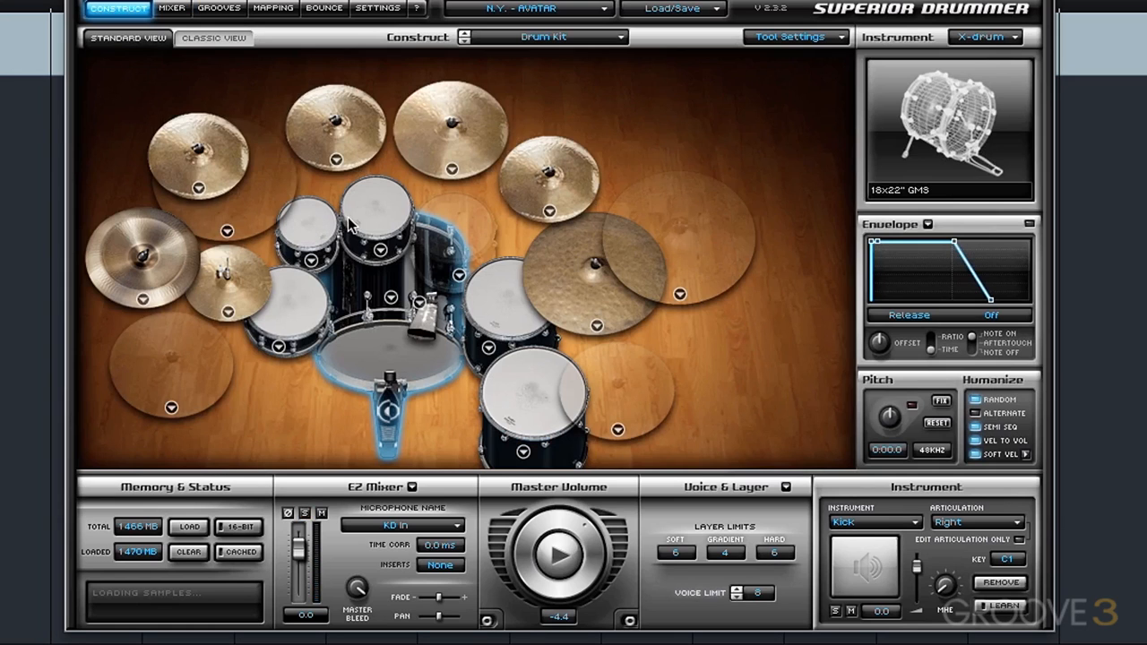
pyautogui.moveTo(425, 392)
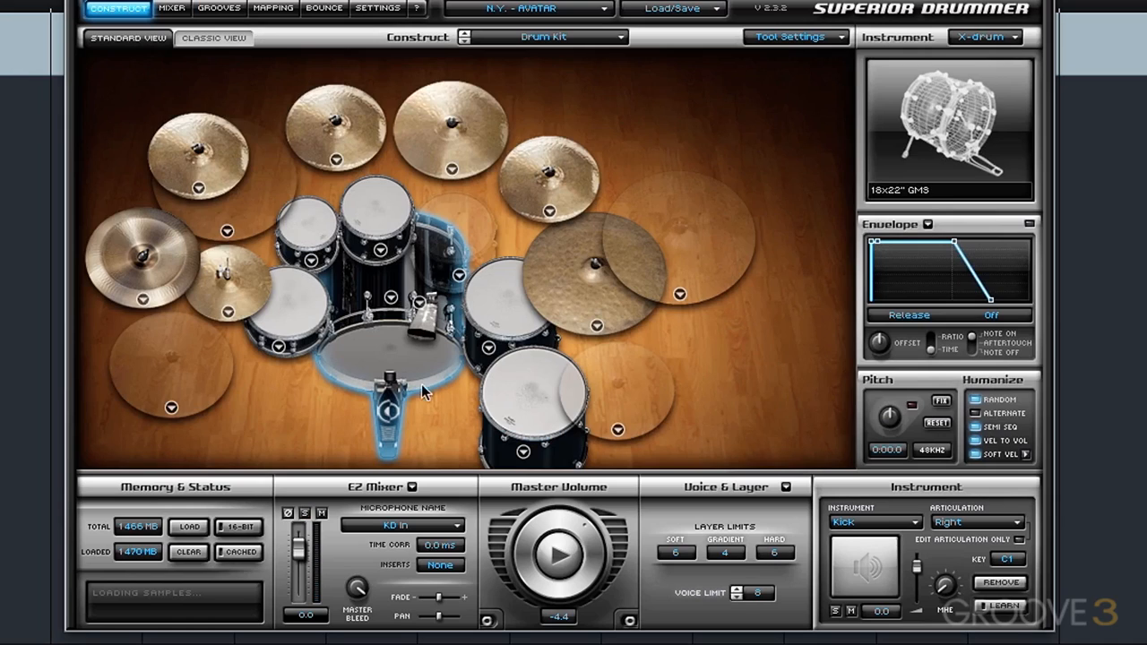
pyautogui.moveTo(491, 298)
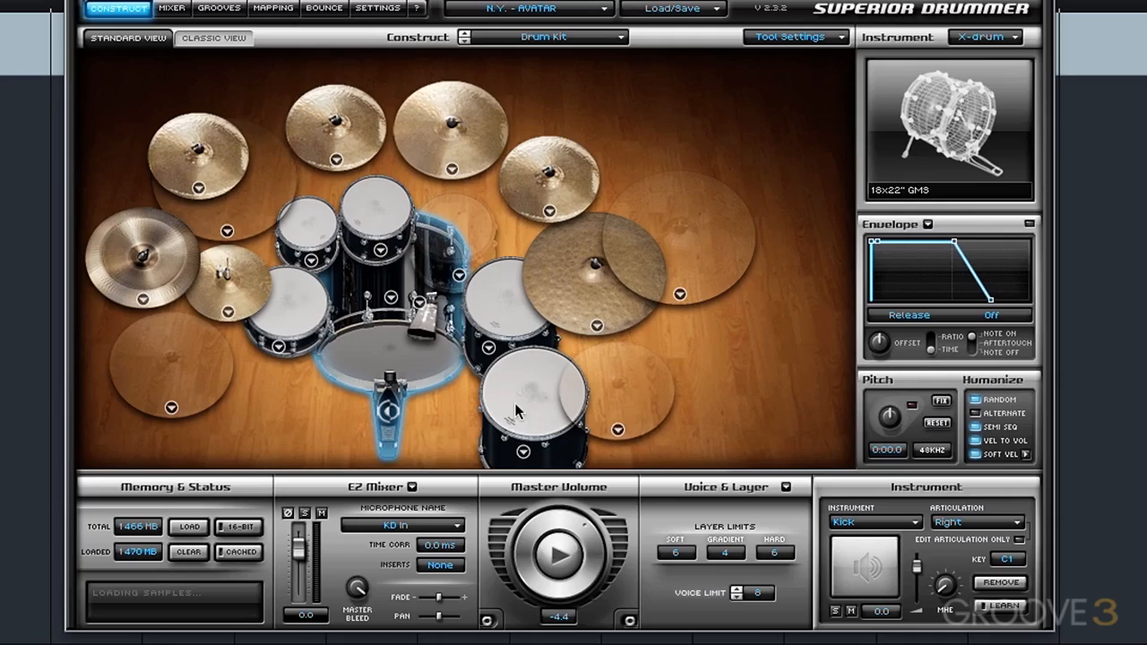
pyautogui.click(171, 8)
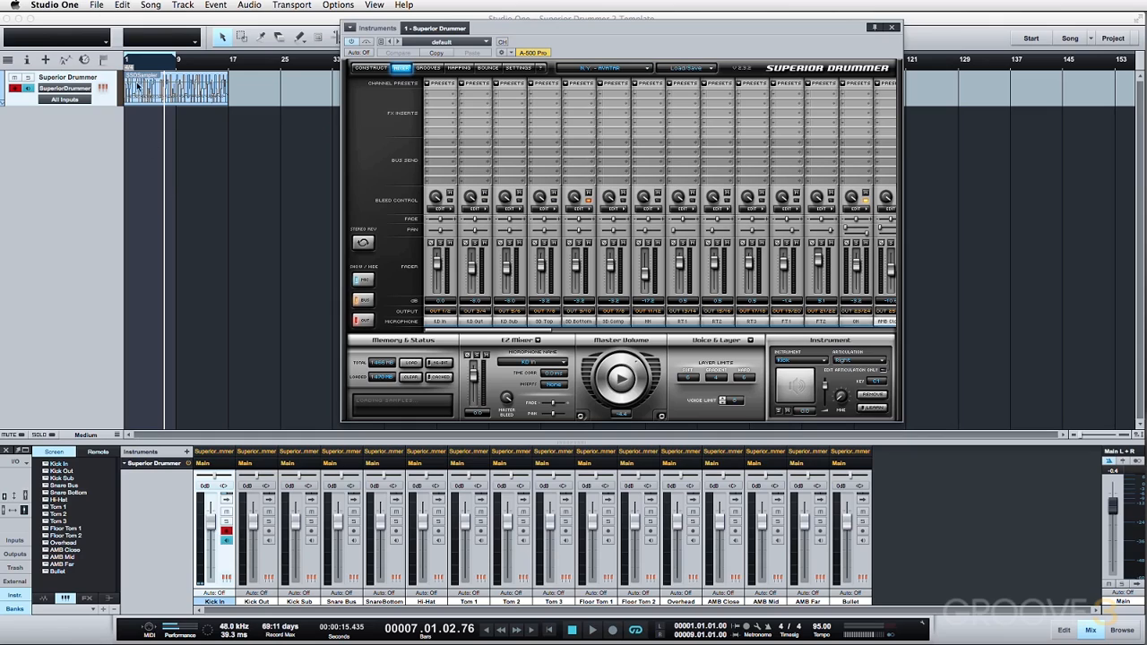
pyautogui.moveTo(428, 269)
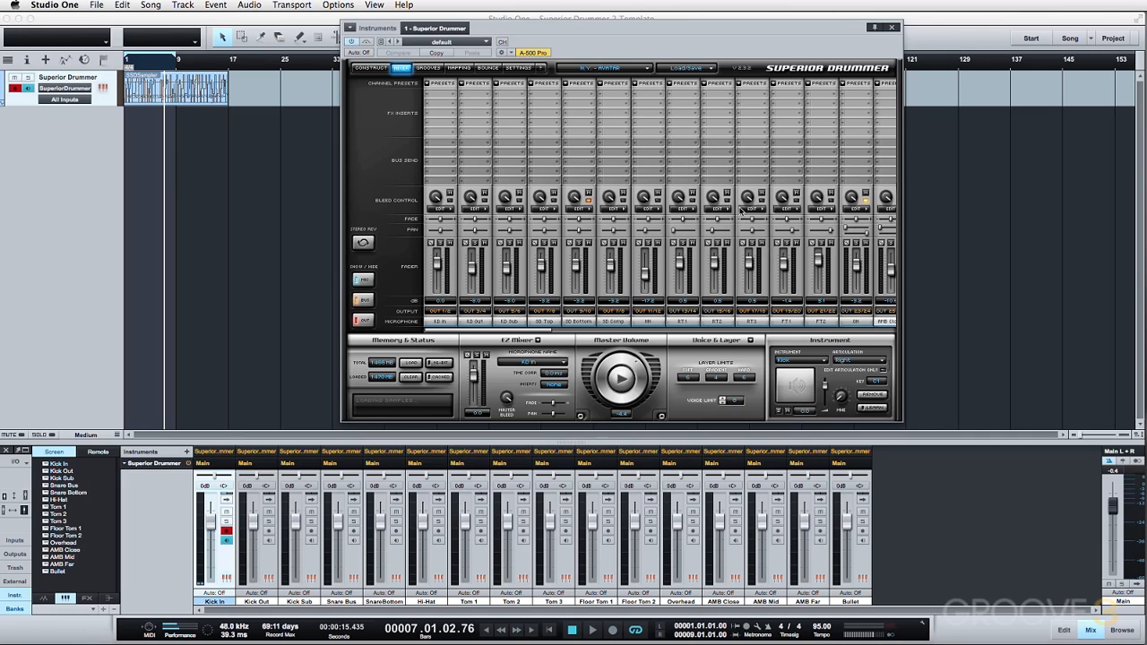
# Return to Superior Drummer's Mixer tab alongside the console's drum channels.
pyautogui.click(686, 67)
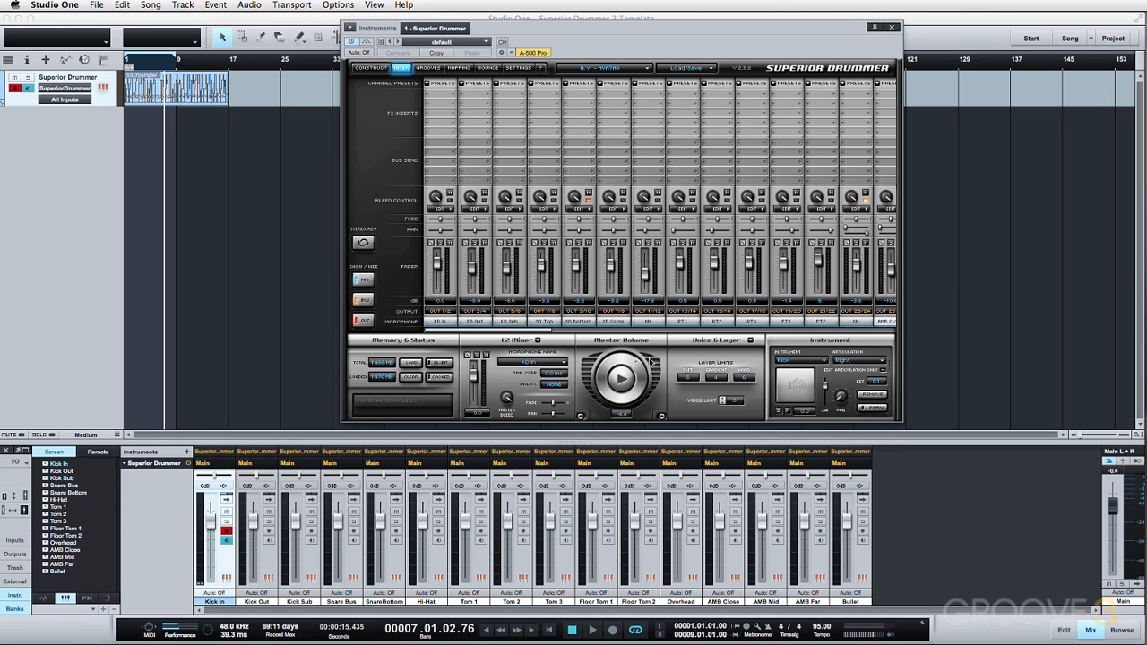
pyautogui.moveTo(647, 361)
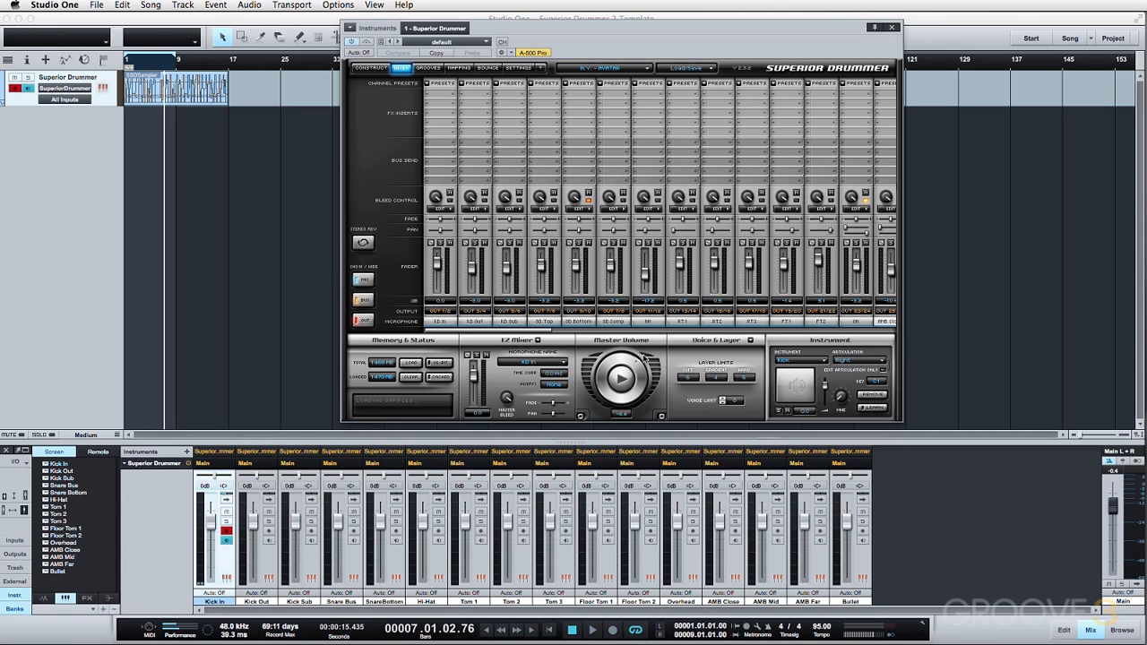